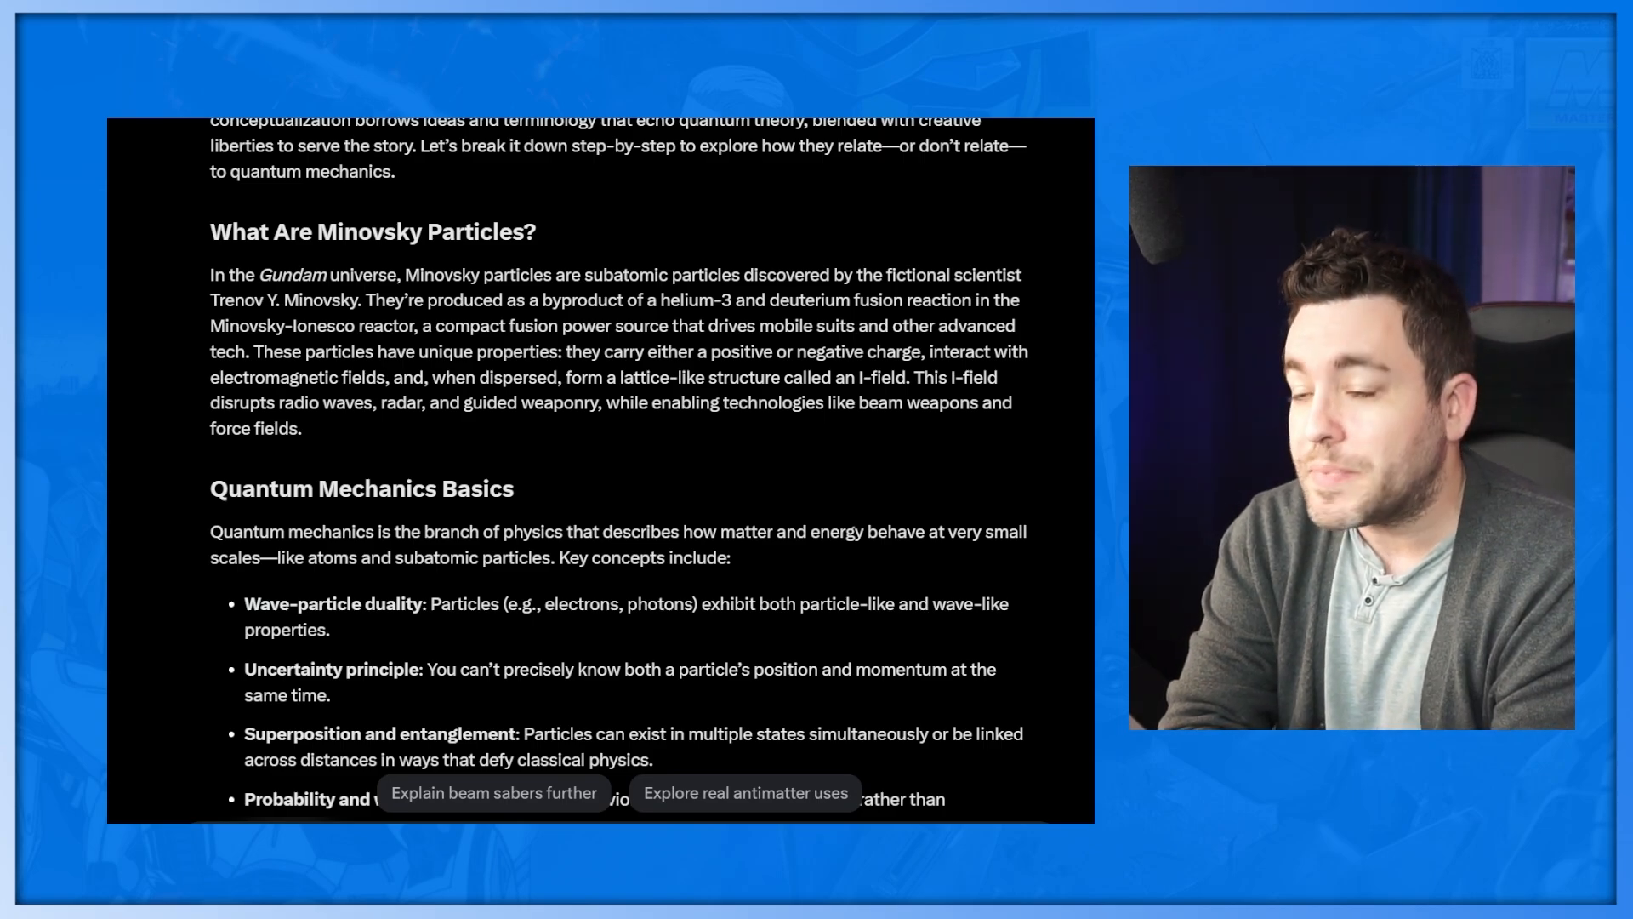
scroll("down", 3)
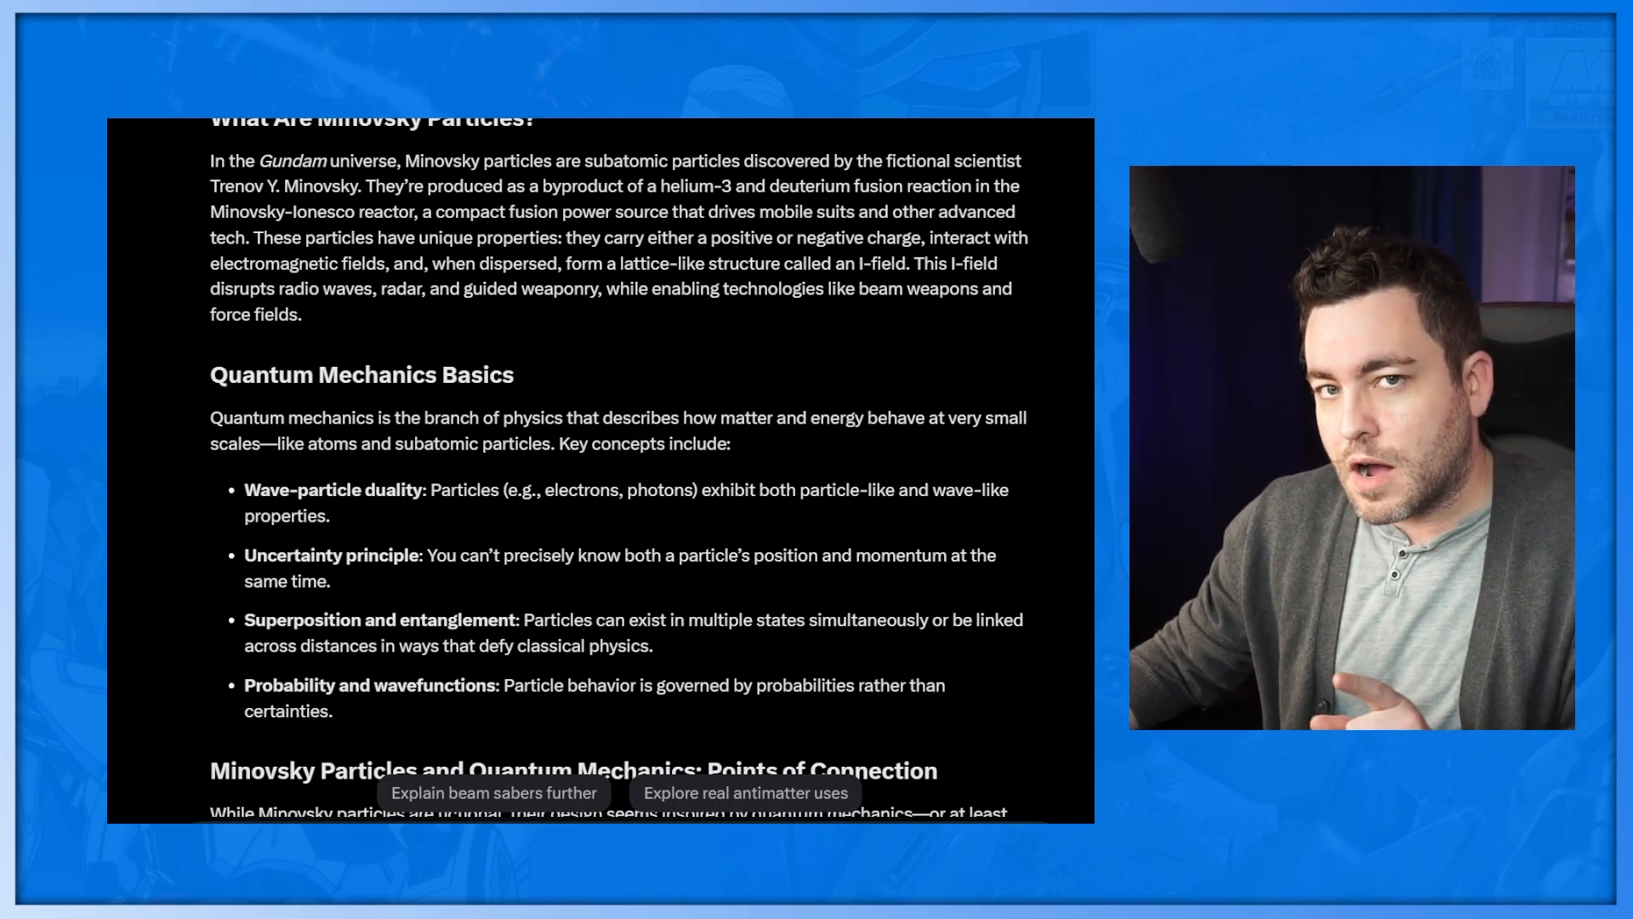
scroll("down", 3)
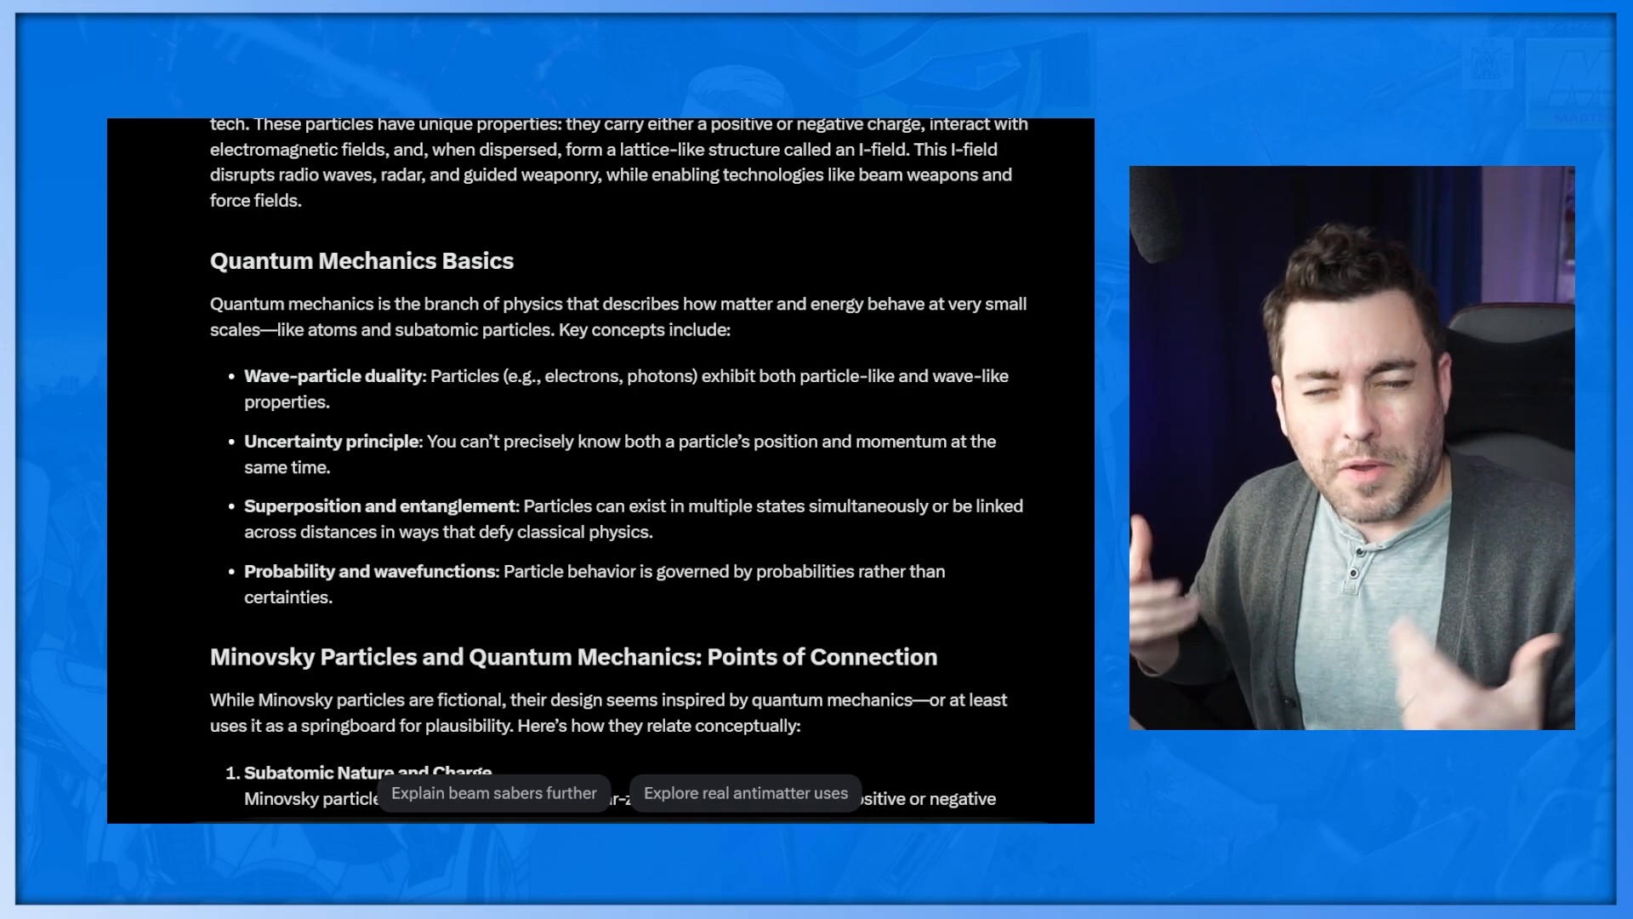
scroll("down", 3)
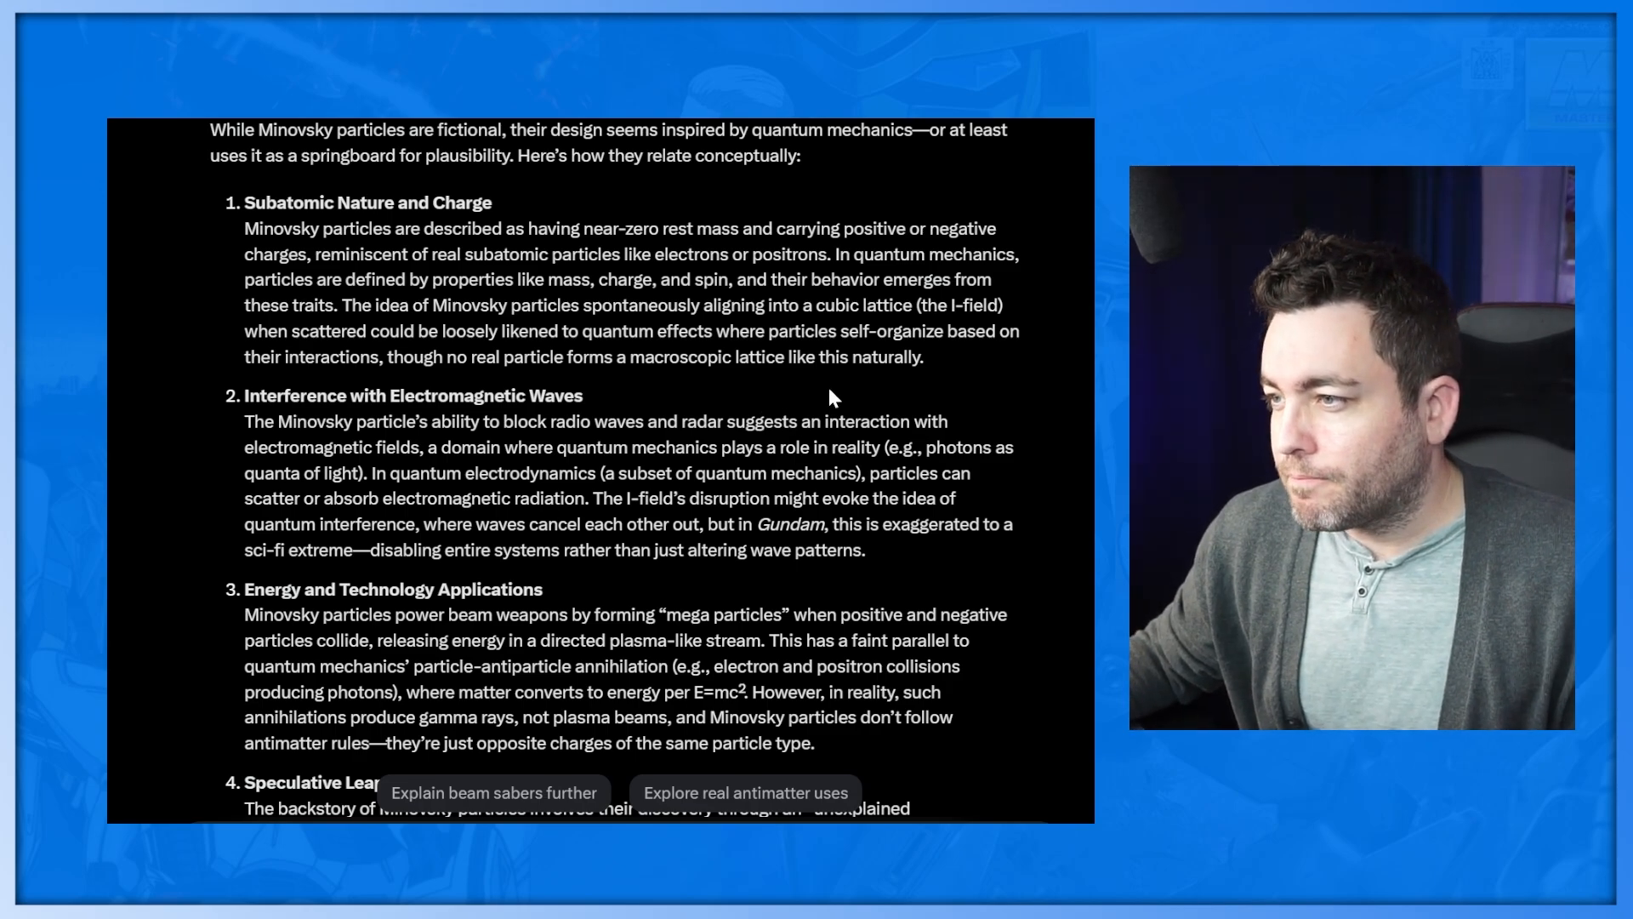
scroll("down", 3)
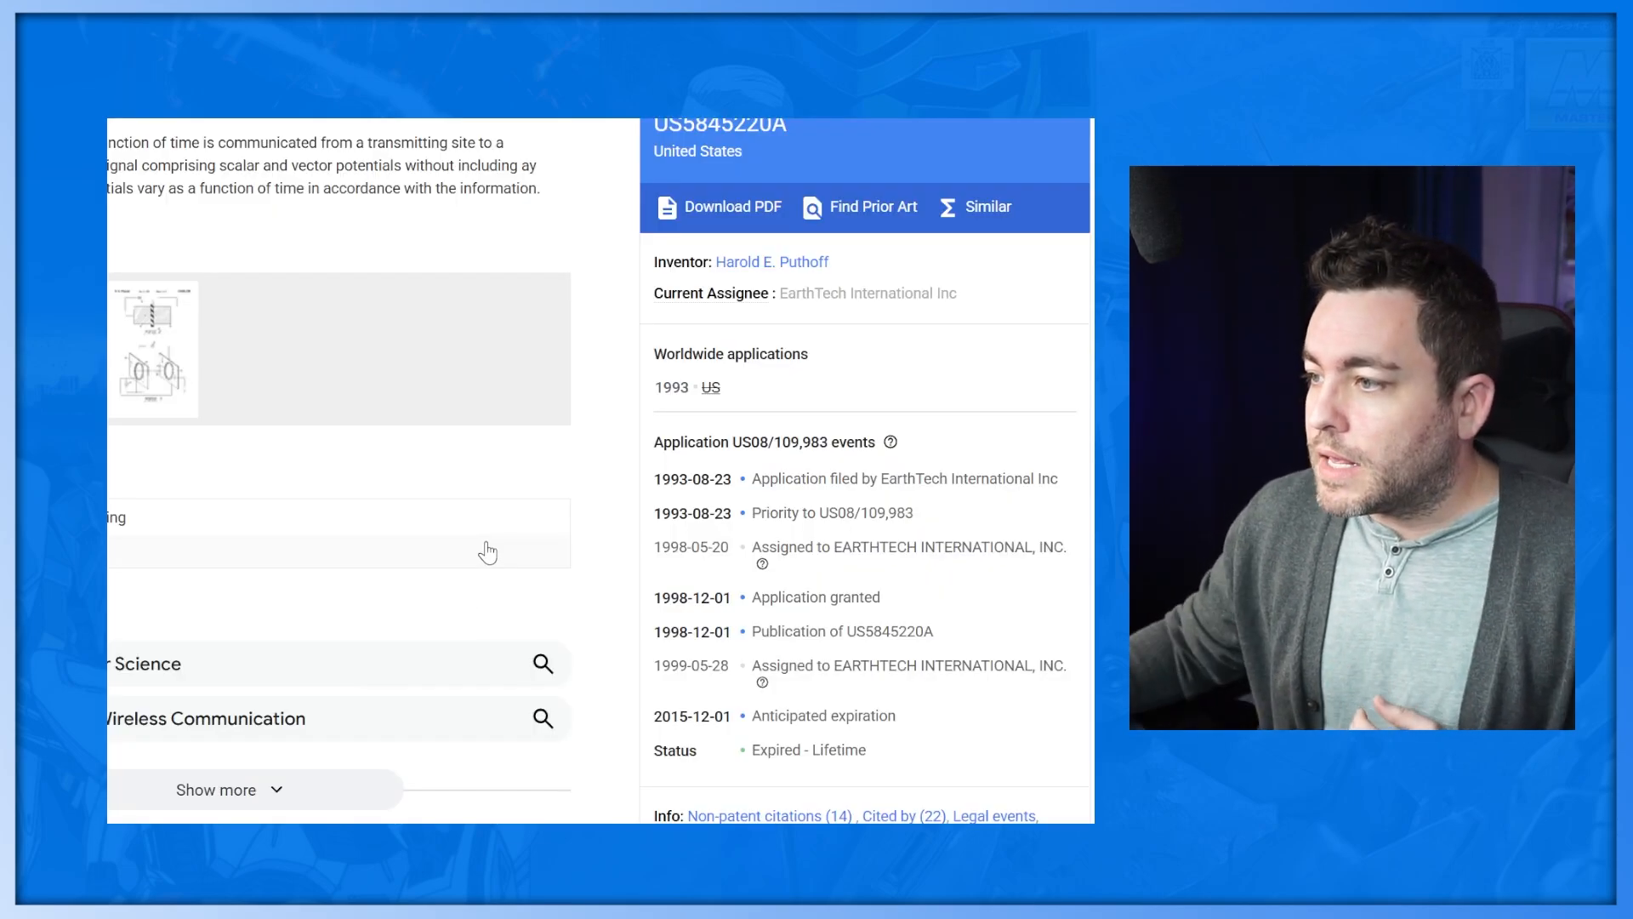
mouse_move(524, 455)
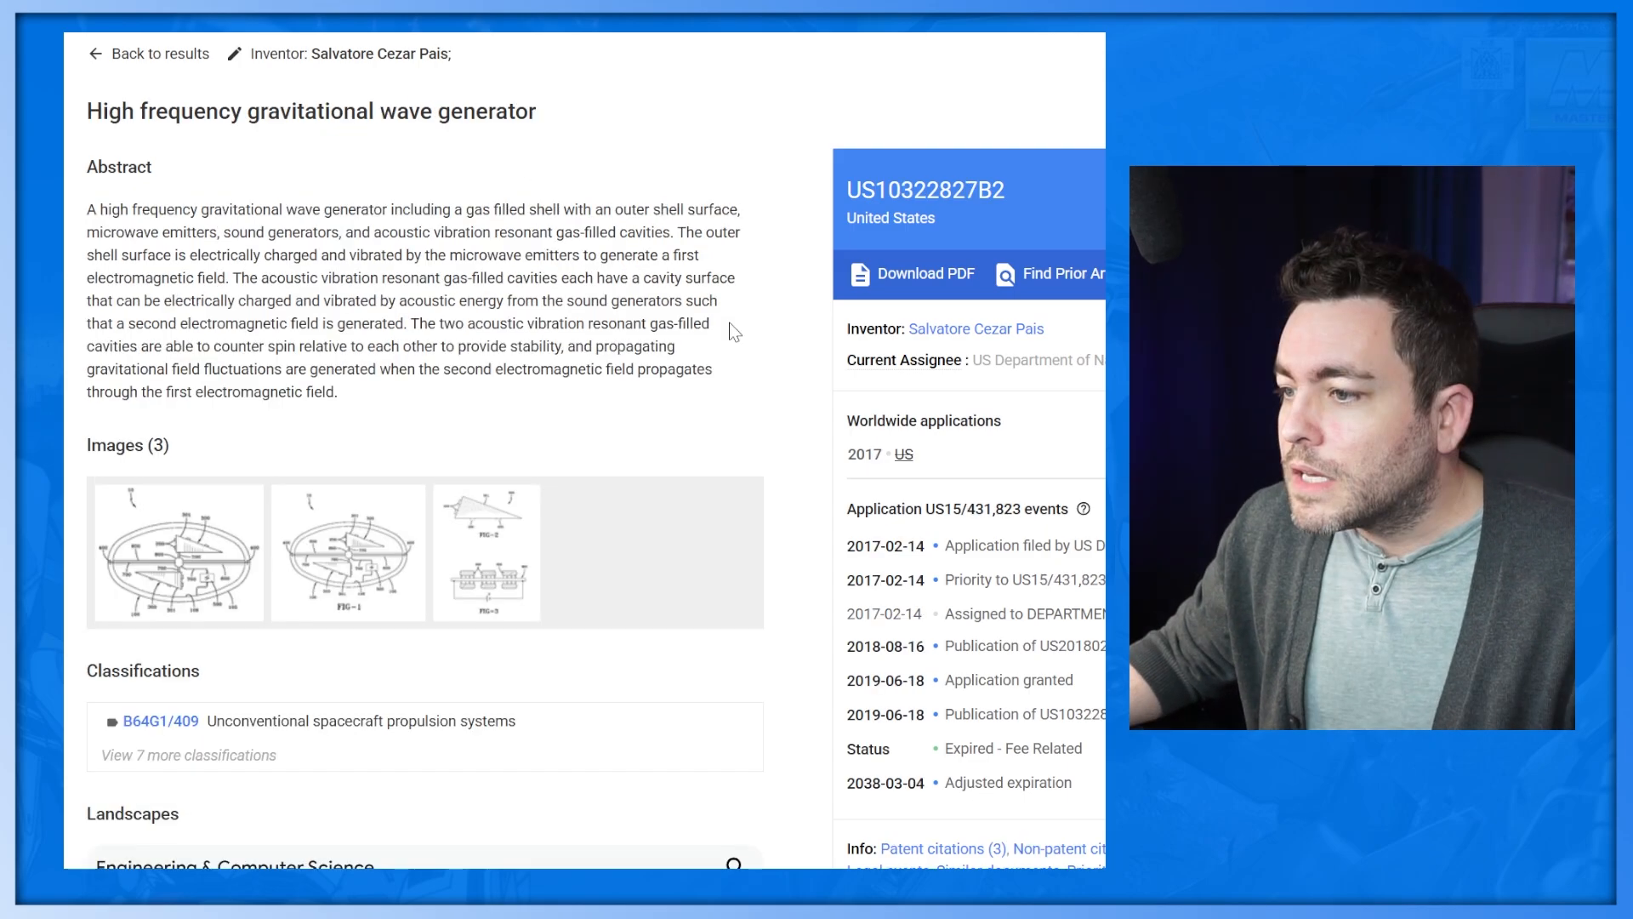
mouse_move(792, 451)
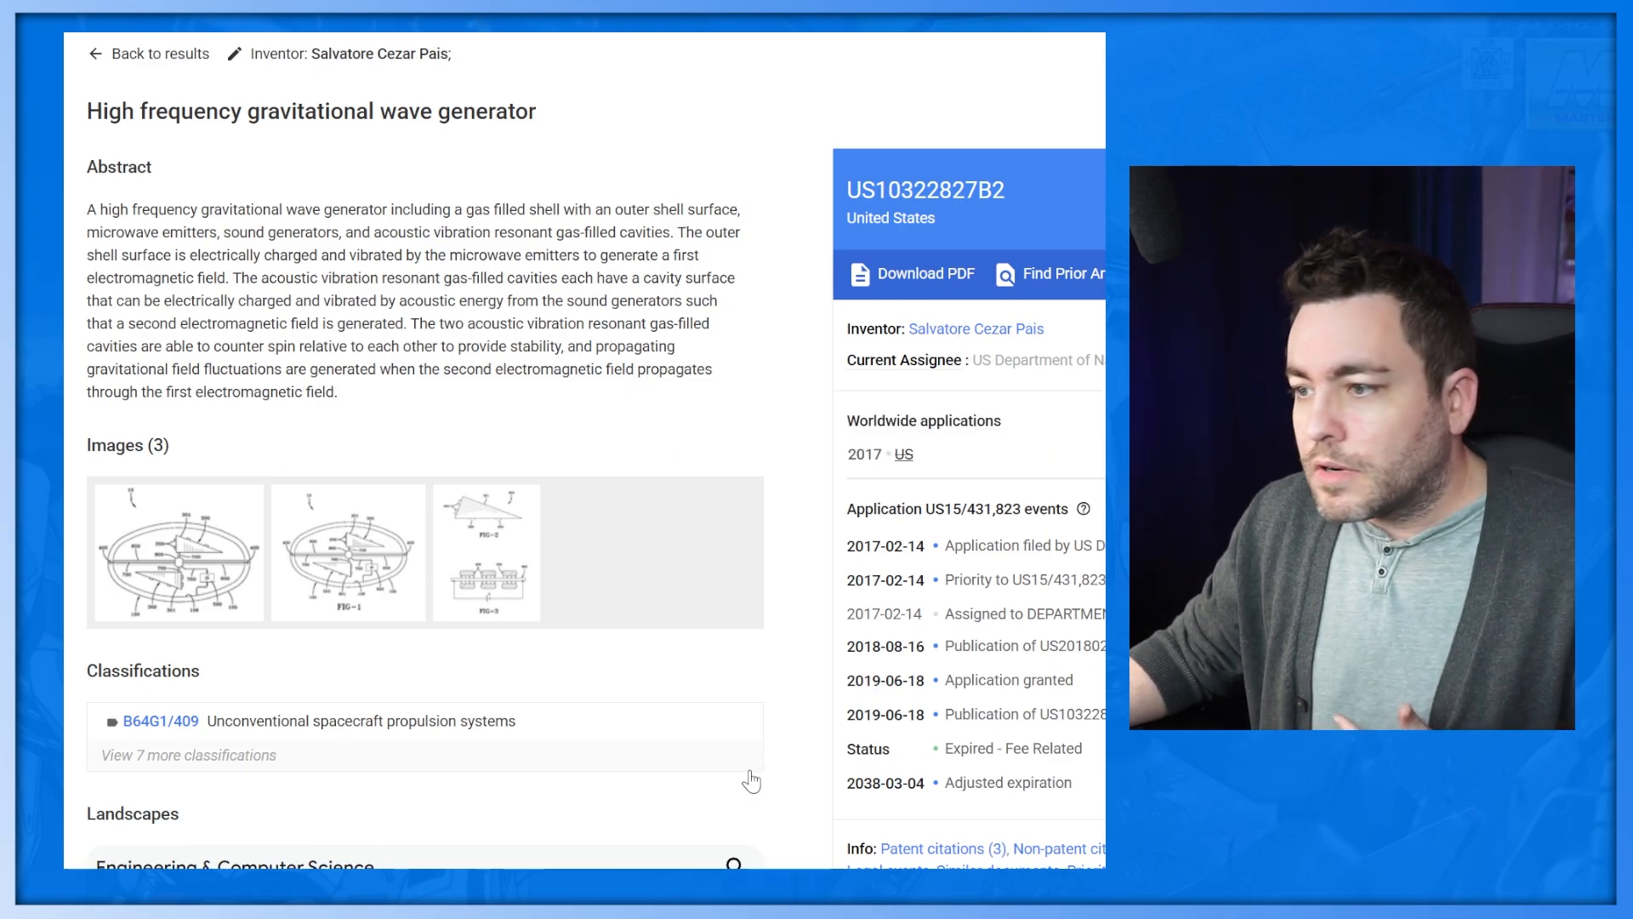
mouse_move(584, 417)
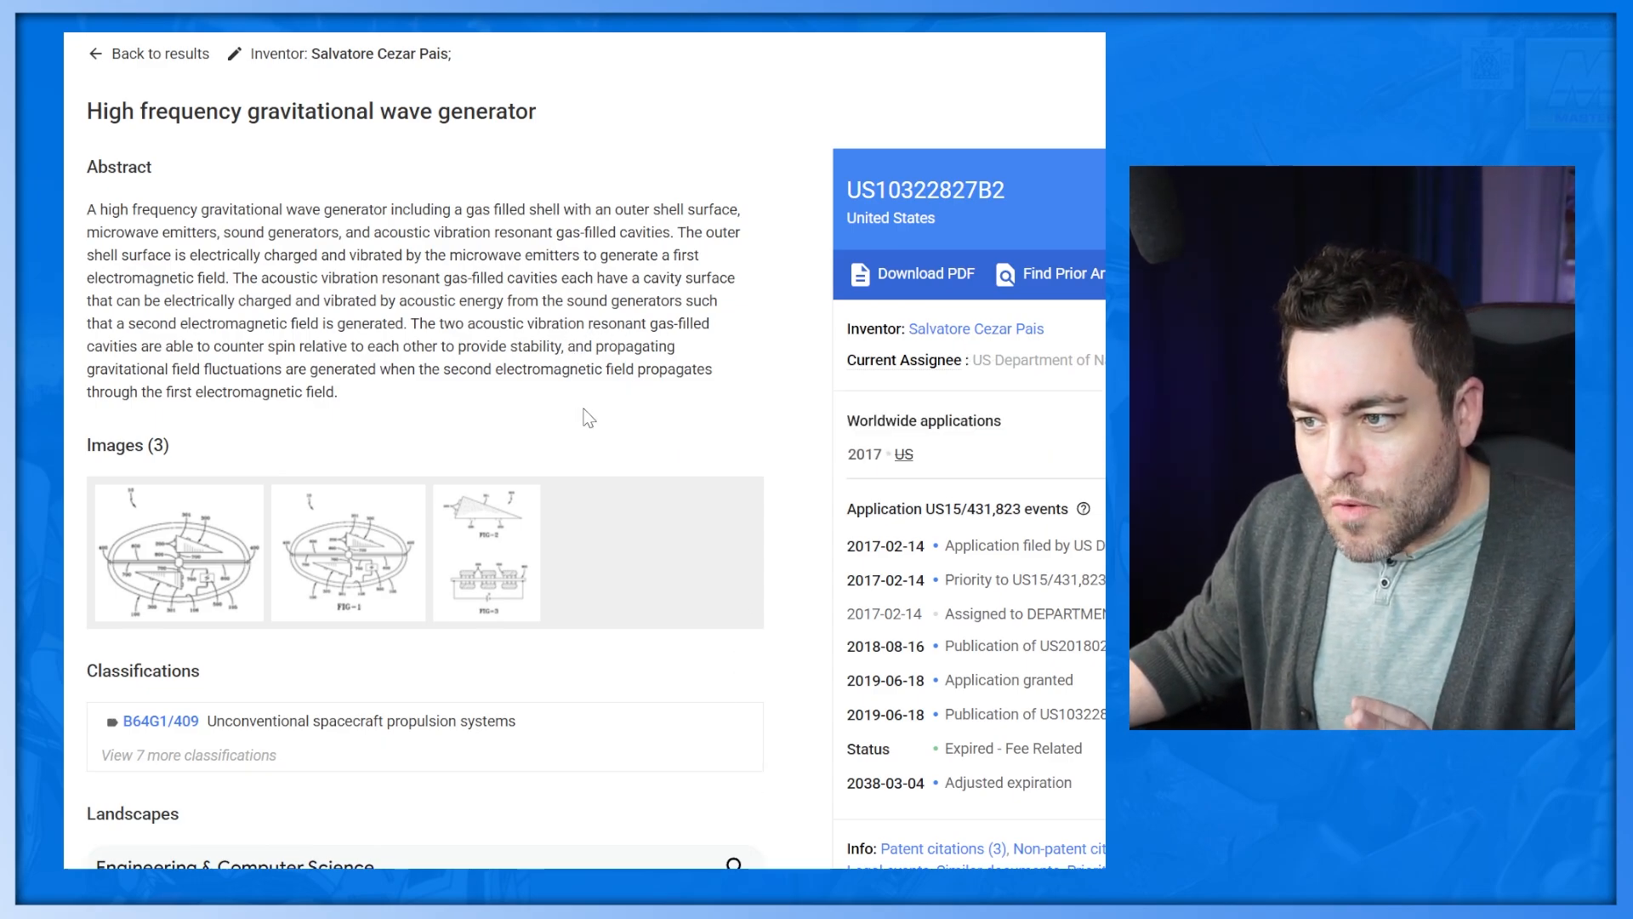